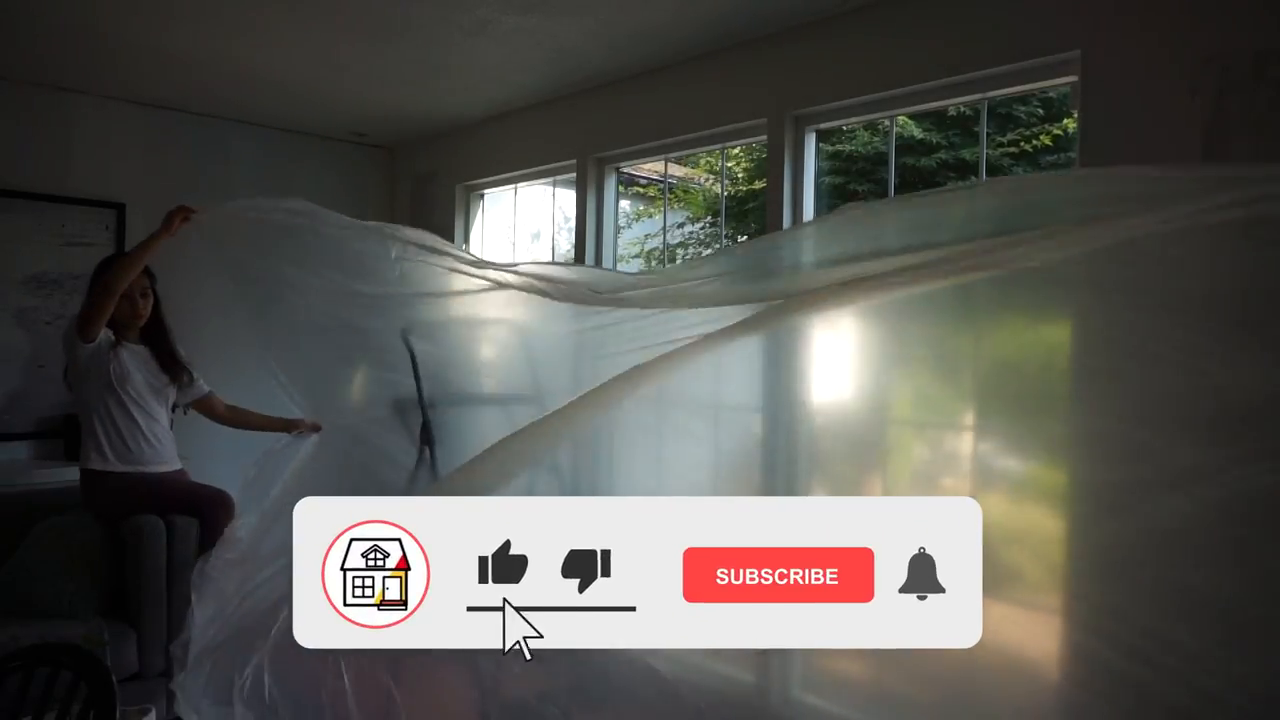
Step: Like the video and subscribe to the channel via the on-screen overlay buttons
{"action": "left_click", "coordinate": [776, 576]}
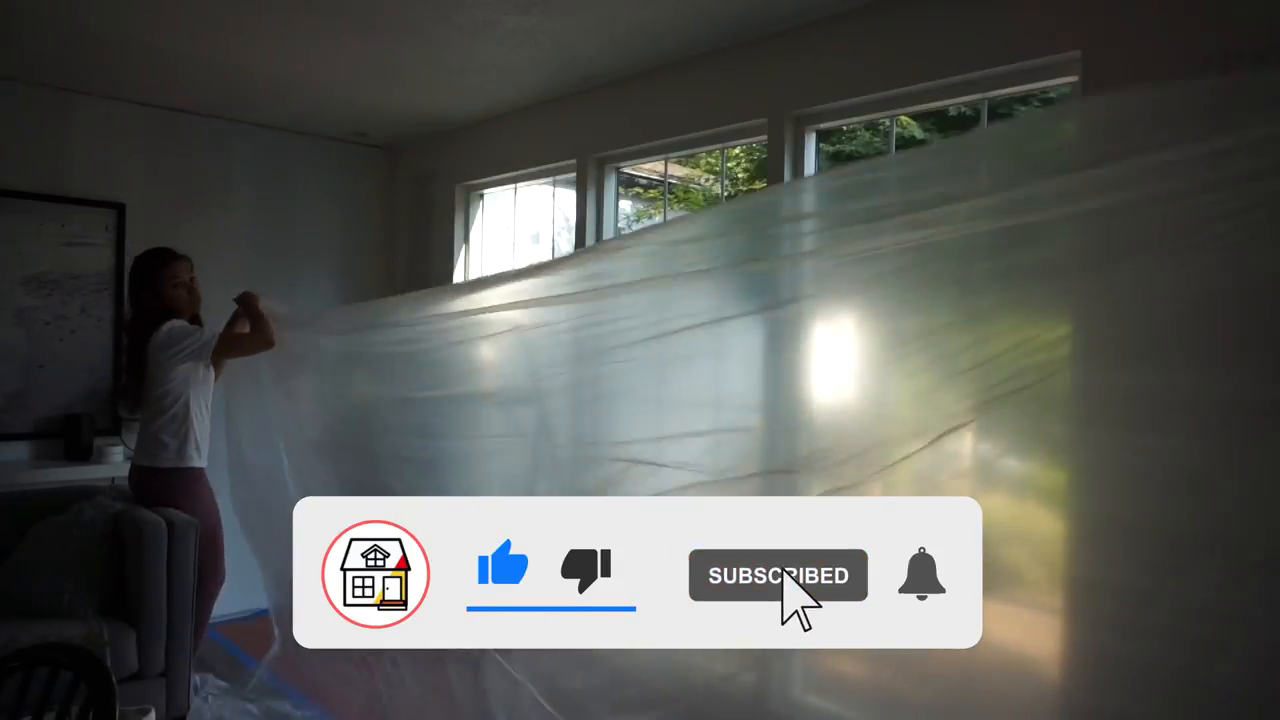
{"action": "left_click", "coordinate": [920, 572]}
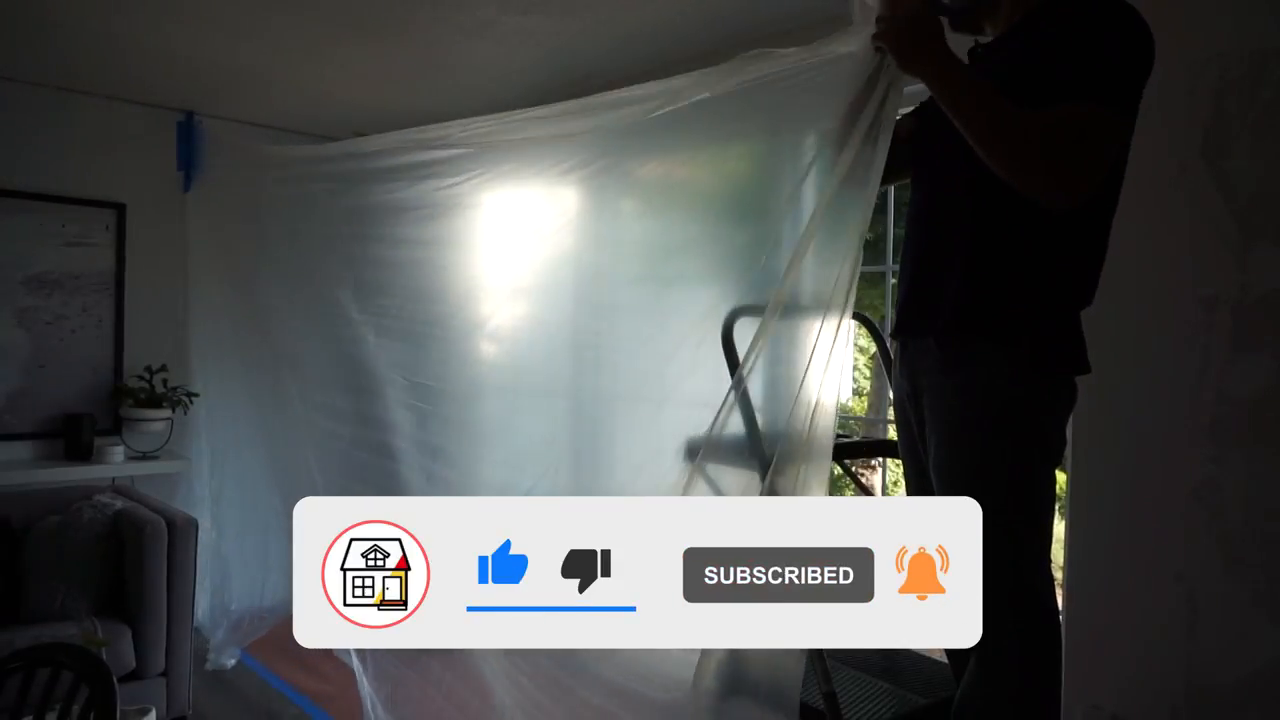